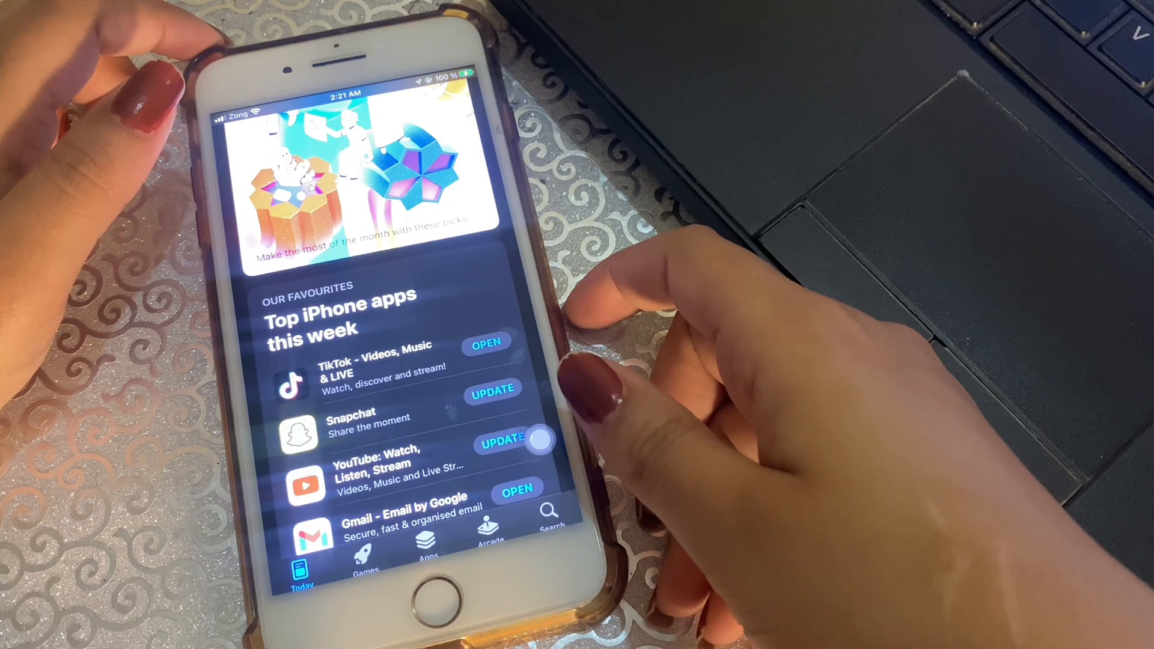
- Try getting a free app, back out of the Apple ID password prompt, and go home
{"action": "left_click", "coordinate": [501, 440]}
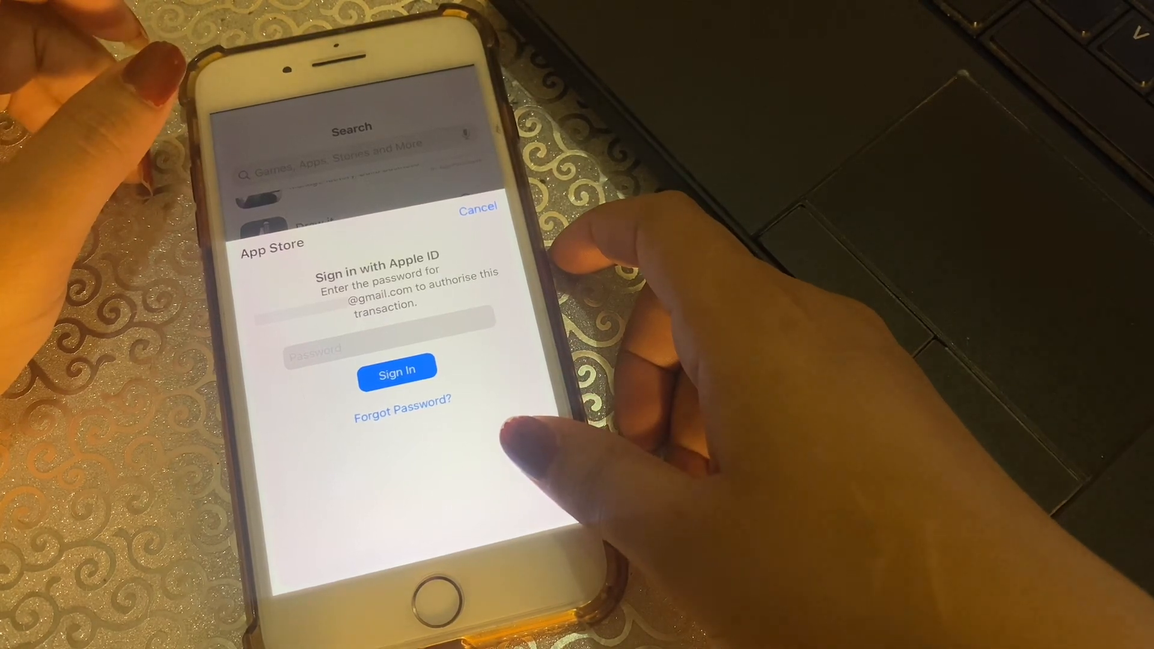
{"action": "left_click", "coordinate": [477, 209]}
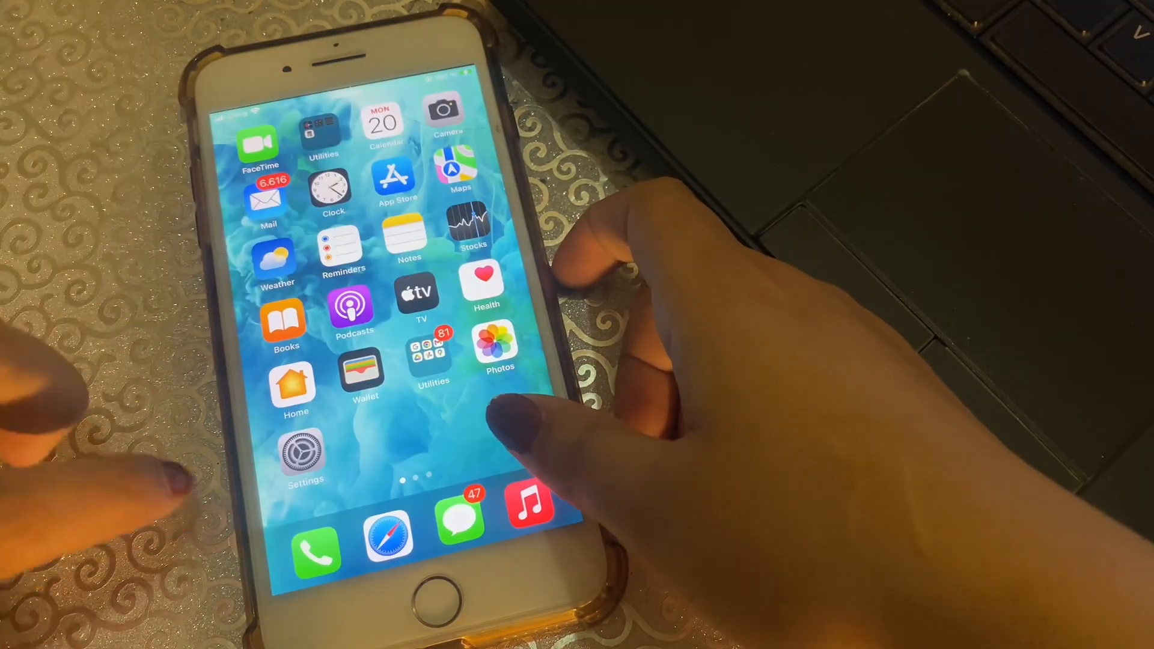
- Check that Screen Time store purchases always require a password, then return to Content & Privacy Restrictions
{"action": "left_click", "coordinate": [304, 452]}
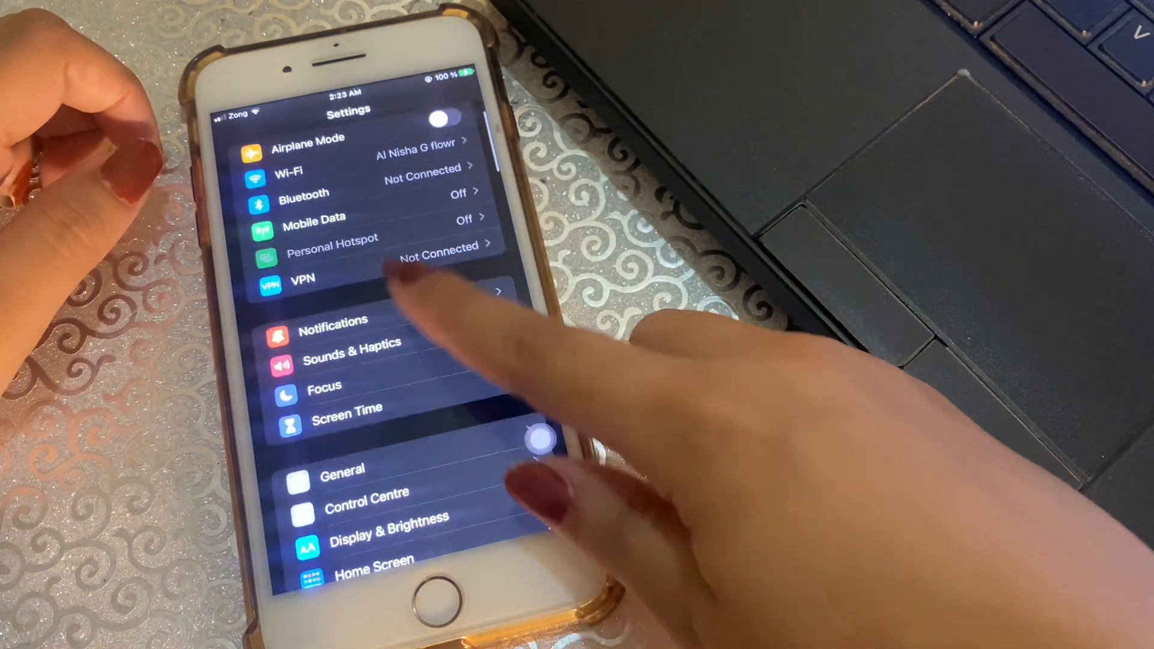
{"action": "left_click", "coordinate": [347, 407]}
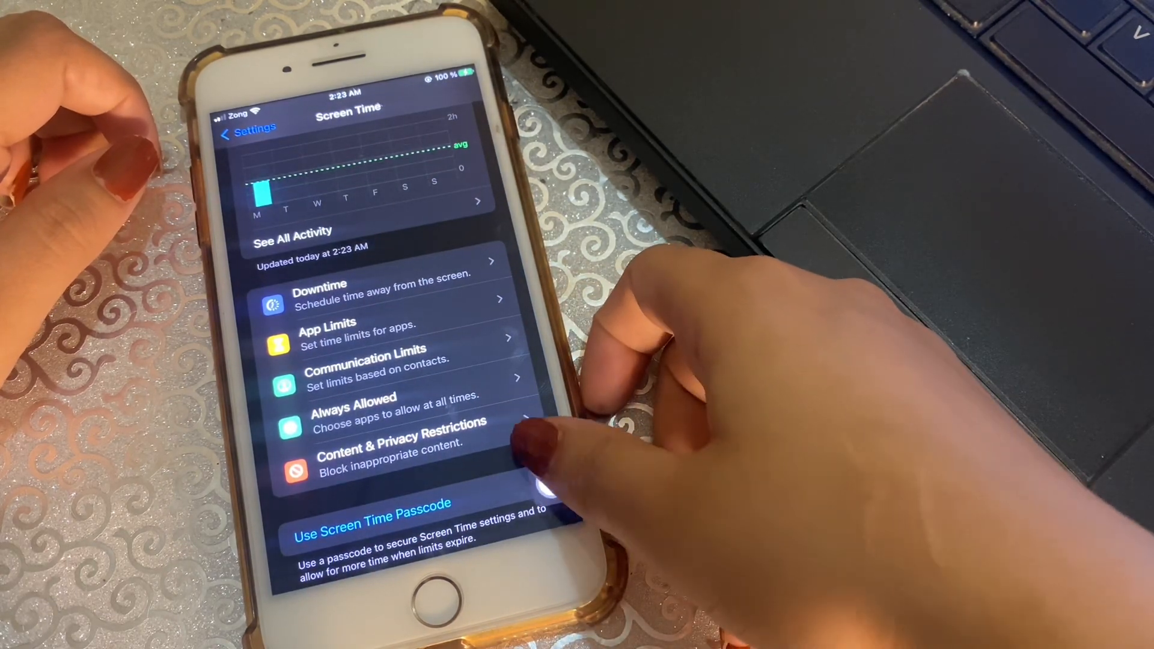
{"action": "left_click", "coordinate": [390, 452]}
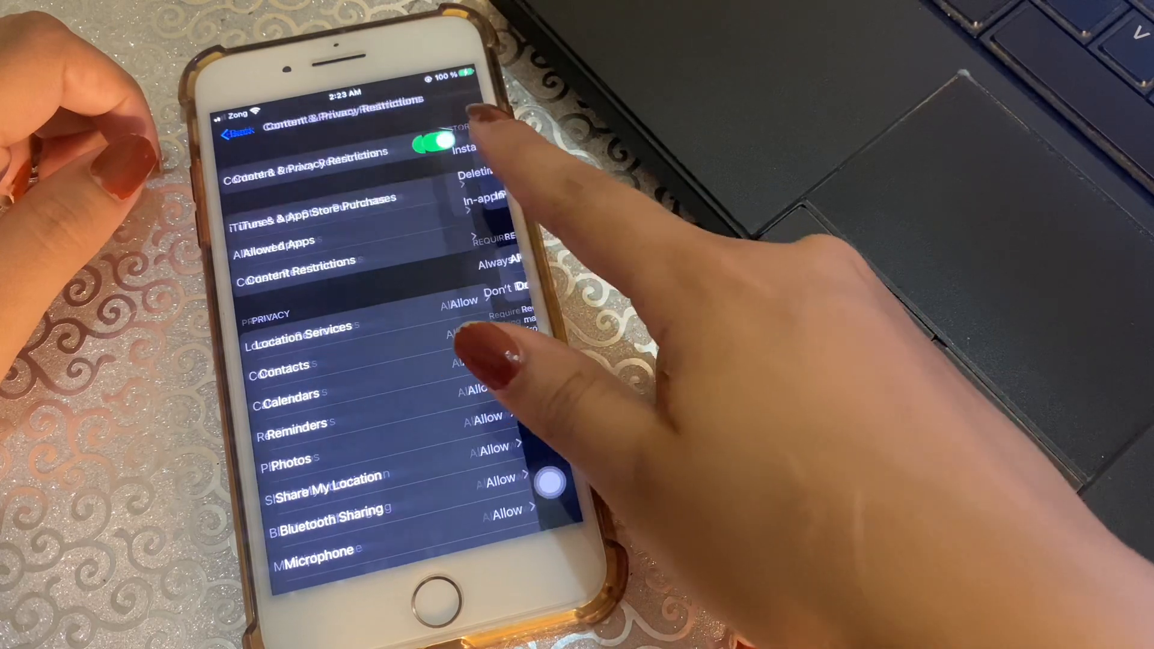
{"action": "left_click", "coordinate": [317, 209]}
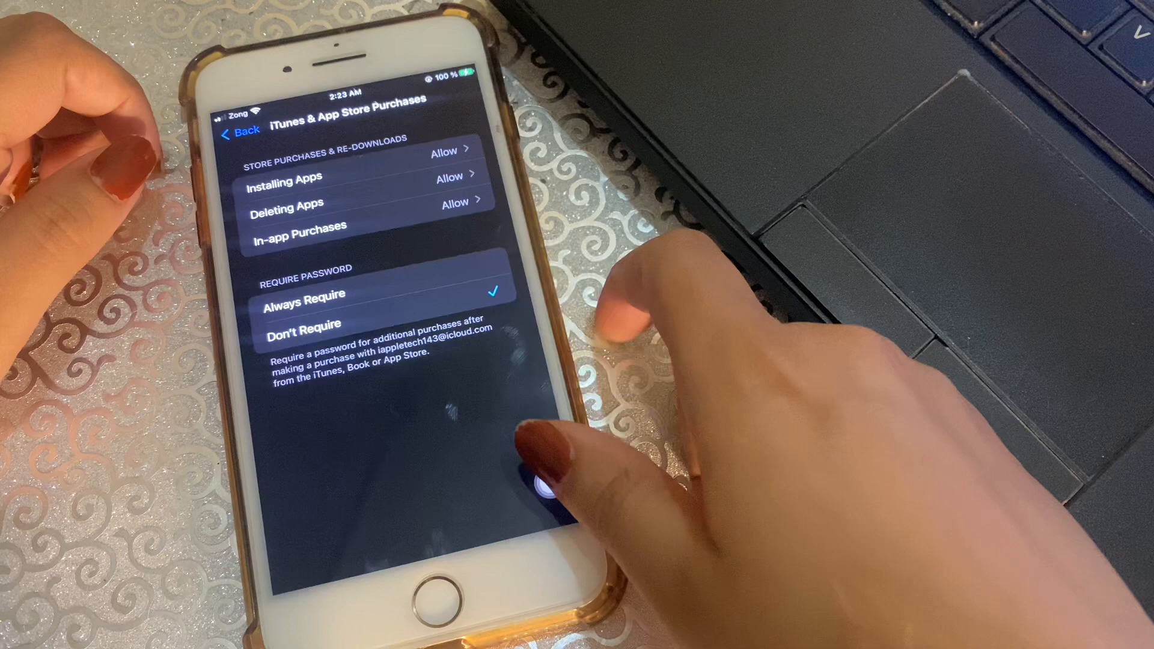
{"action": "left_click", "coordinate": [241, 131]}
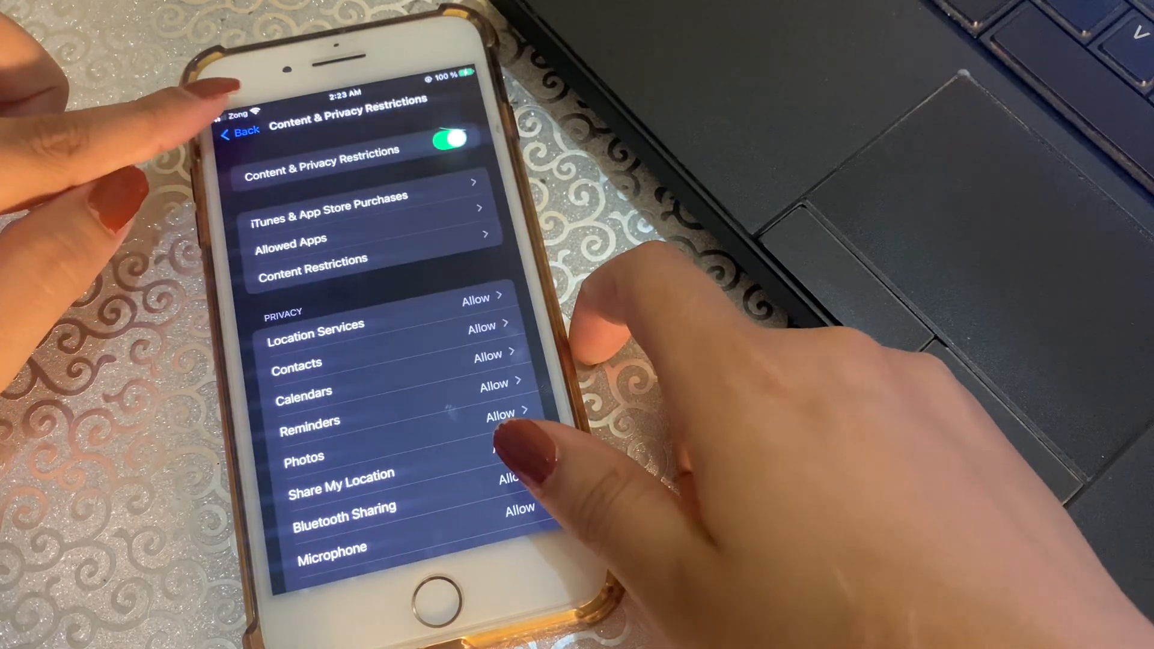
- Reopen Settings and go to the Apple ID page's Media & Purchases menu
{"action": "left_click", "coordinate": [240, 130]}
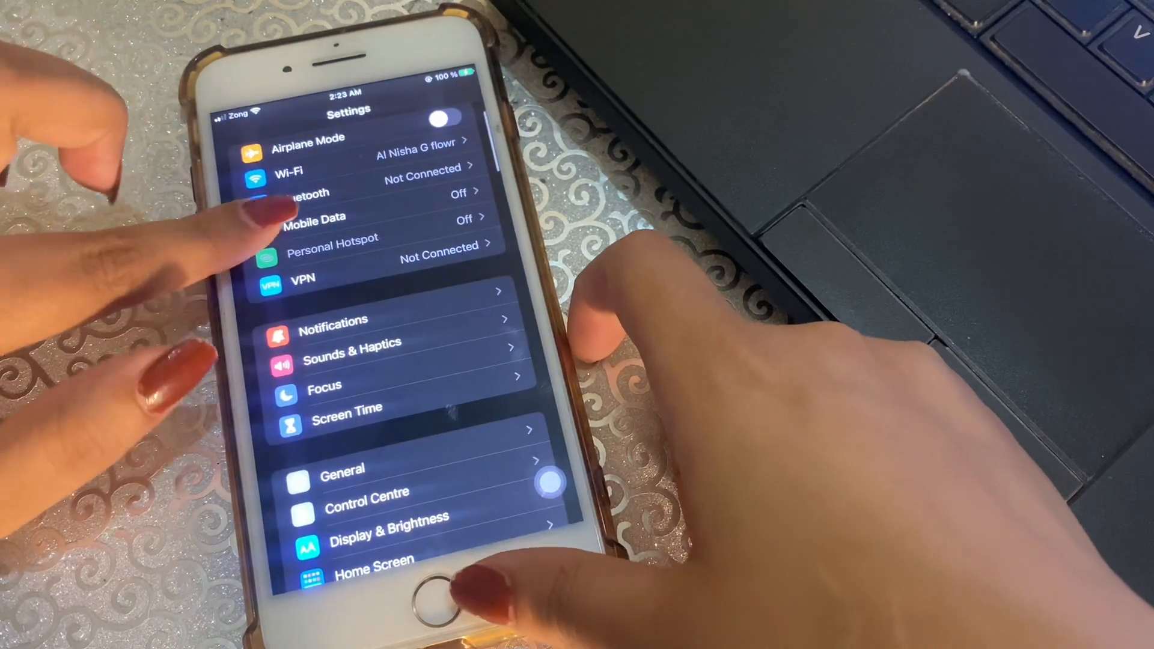
{"action": "scroll", "scroll_direction": "down", "scroll_amount": 3}
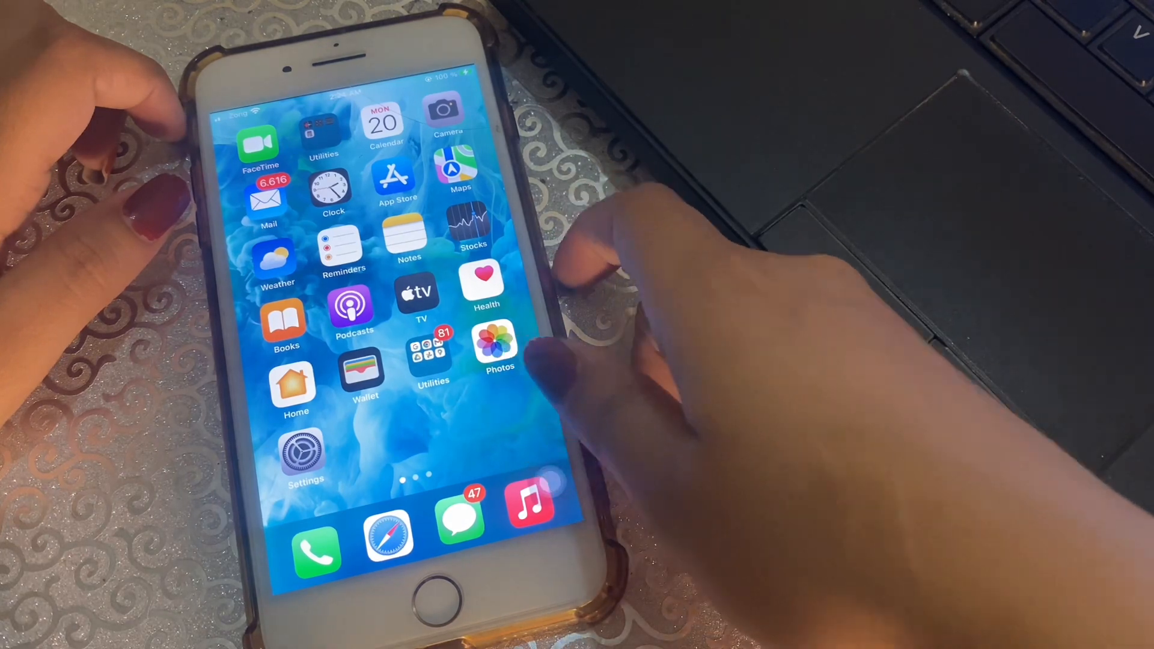
{"action": "left_click", "coordinate": [306, 452]}
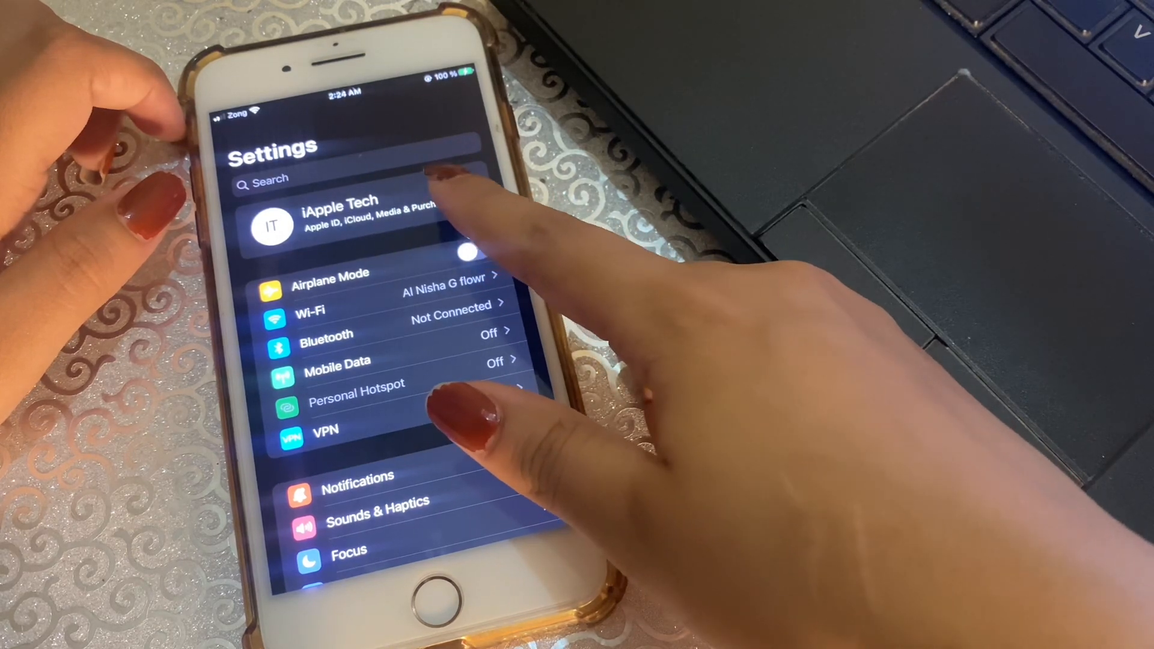
{"action": "left_click", "coordinate": [340, 223]}
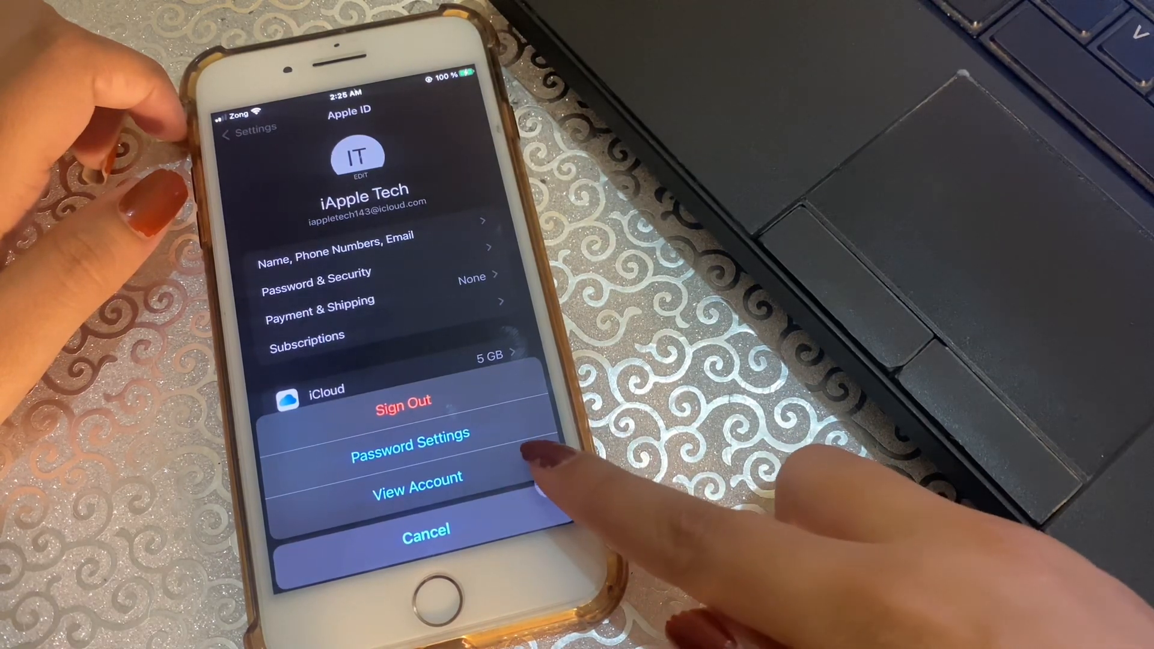
- Turn off Require Password for Free Downloads in the Apple ID password settings
{"action": "left_click", "coordinate": [410, 433]}
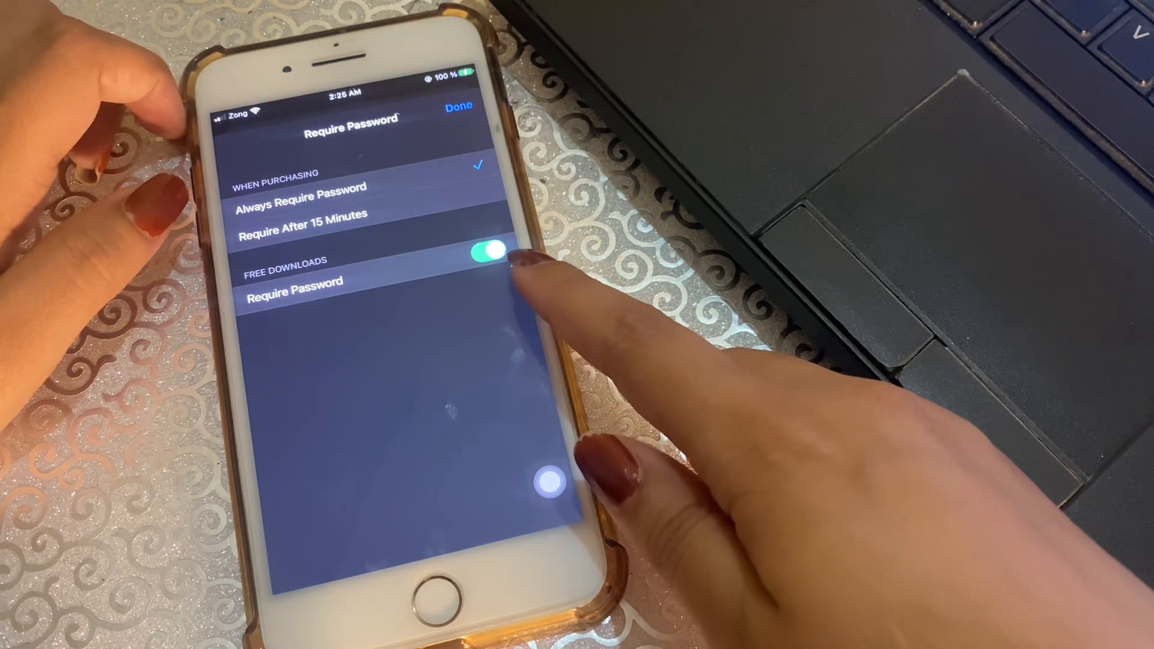
{"action": "left_click", "coordinate": [485, 252]}
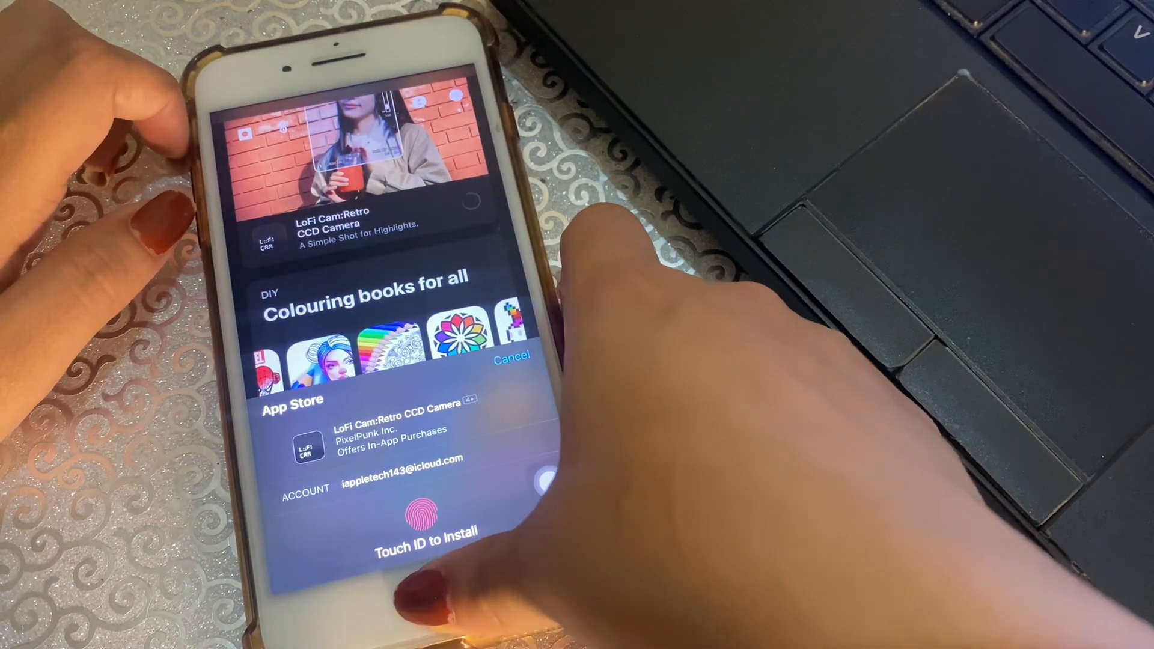
- Confirm the LoFi Cam:Retro CCD Camera install with Touch ID and dismiss the sheet
{"action": "left_click", "coordinate": [422, 515]}
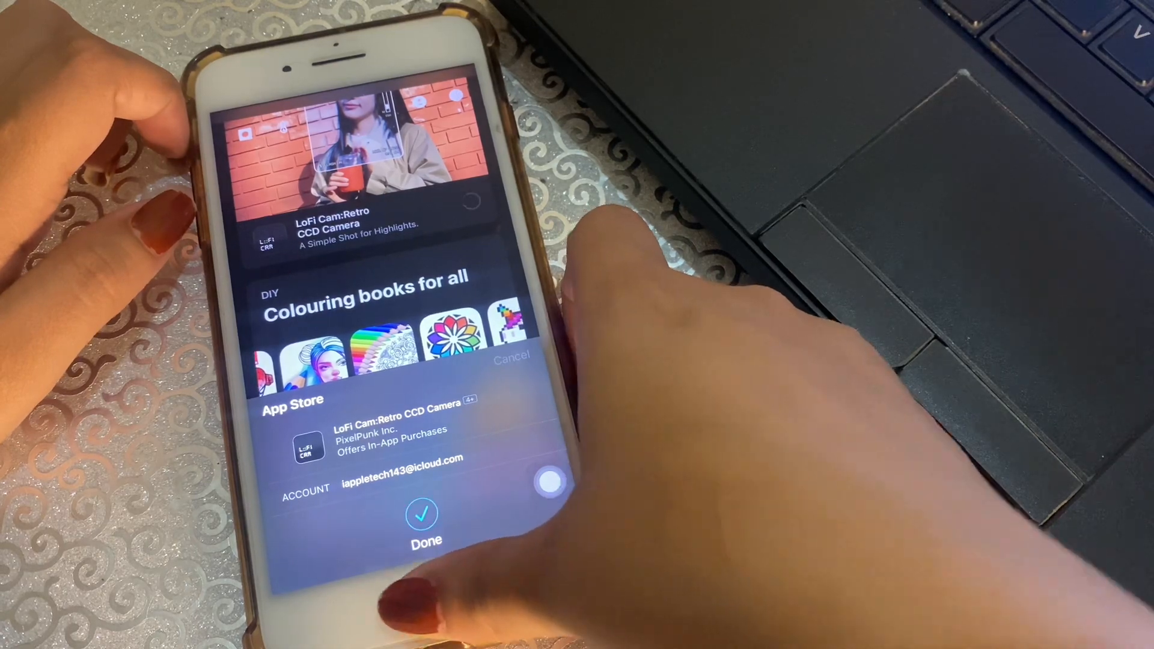
{"action": "left_click", "coordinate": [423, 522]}
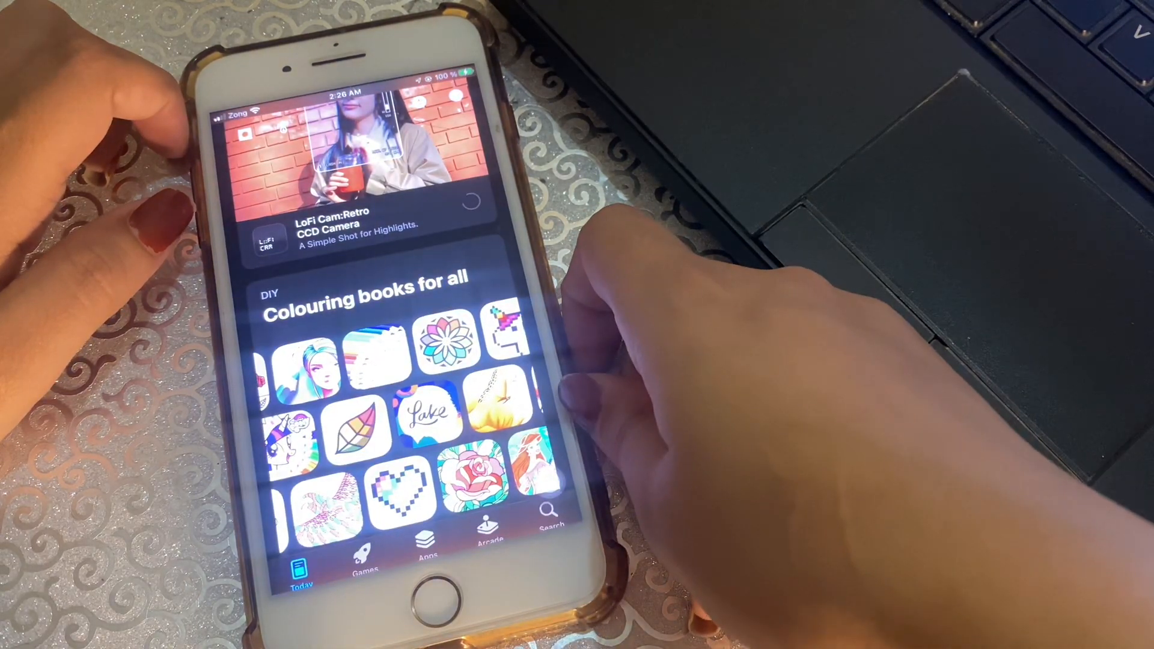